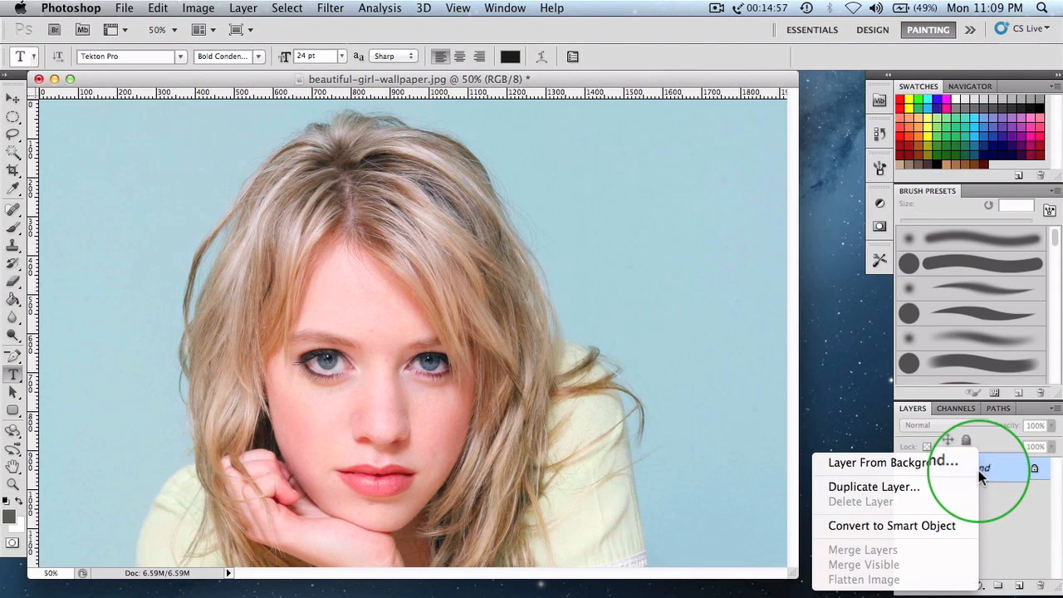
Duplicate the Background layer and apply Stylize > Find Edges to the copy
left_click(873, 487)
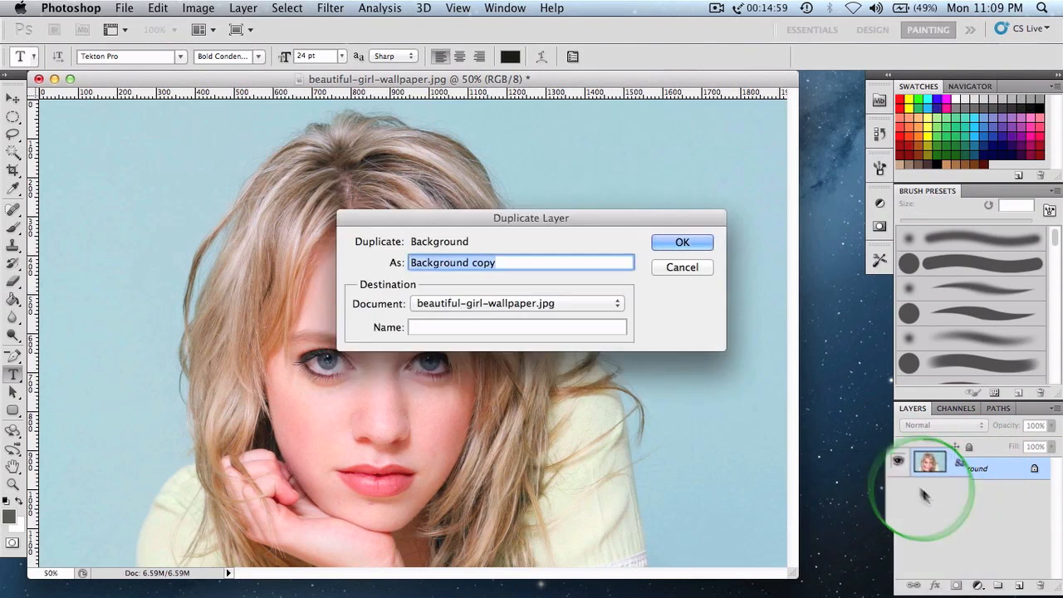
left_click(682, 242)
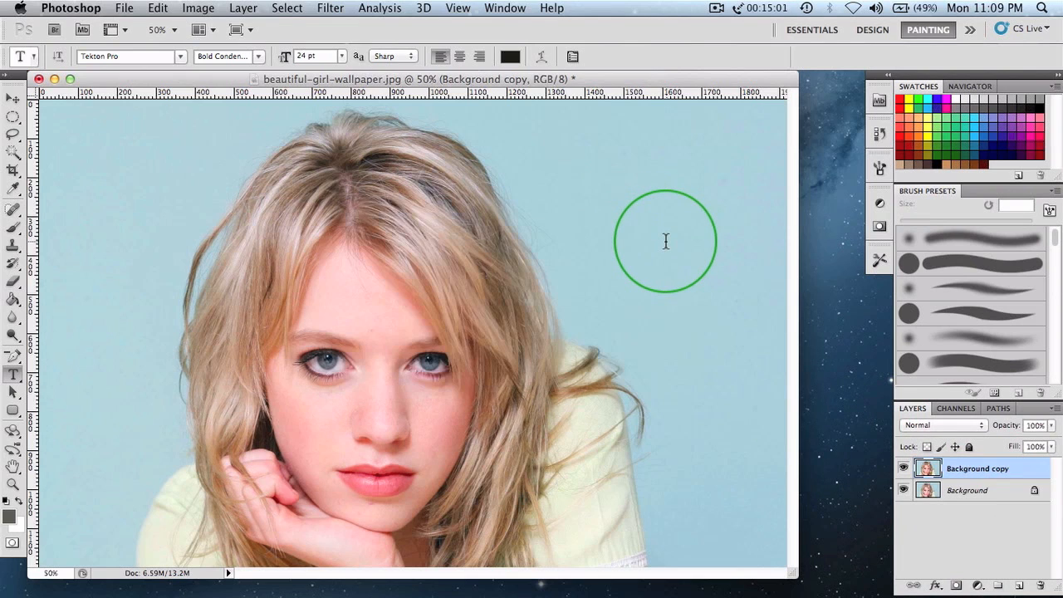
double_click(978, 468)
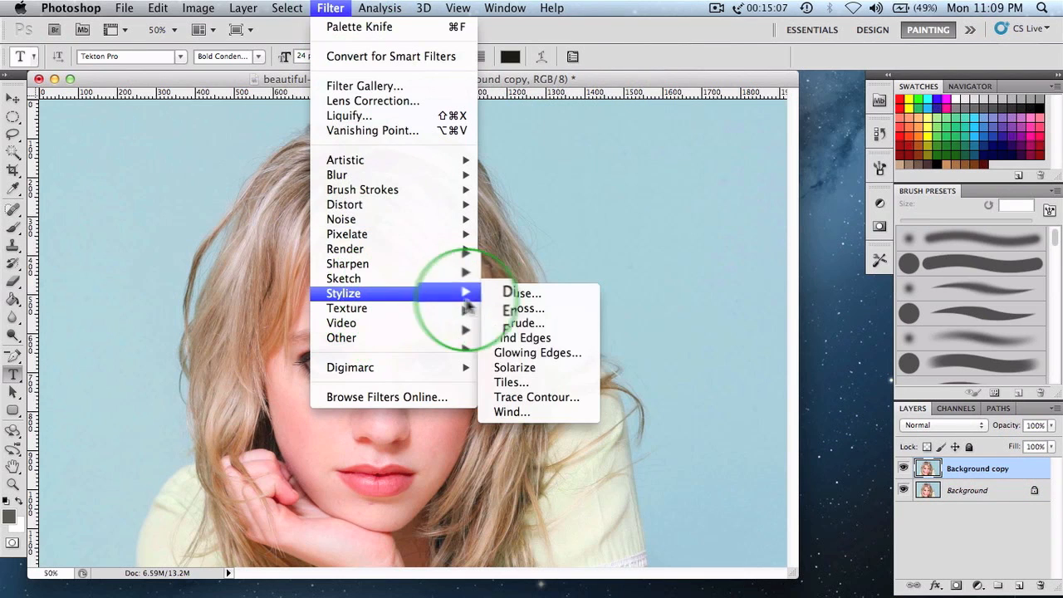
left_click(537, 352)
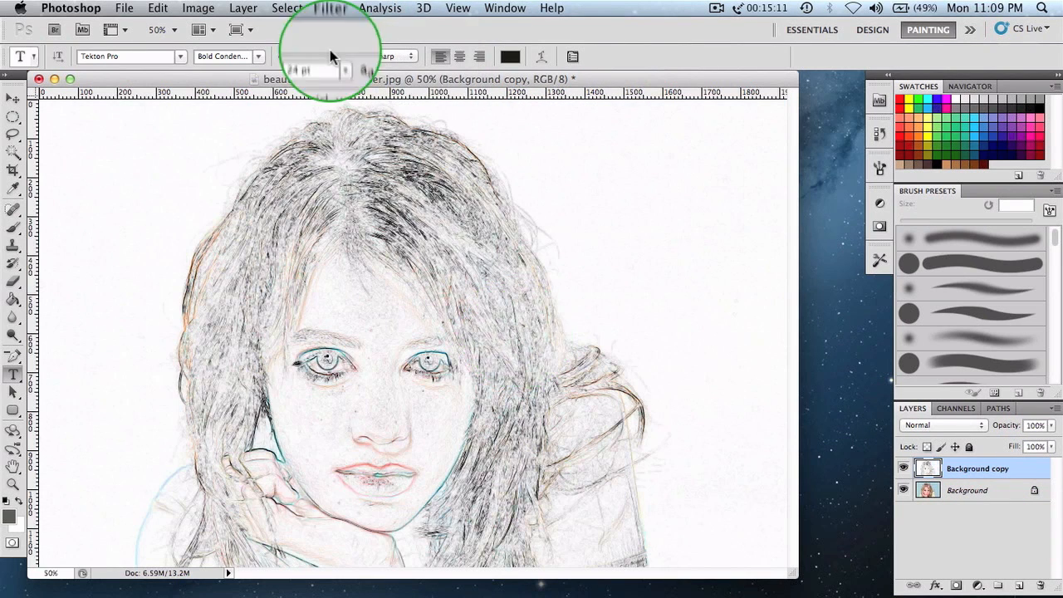
left_click(330, 8)
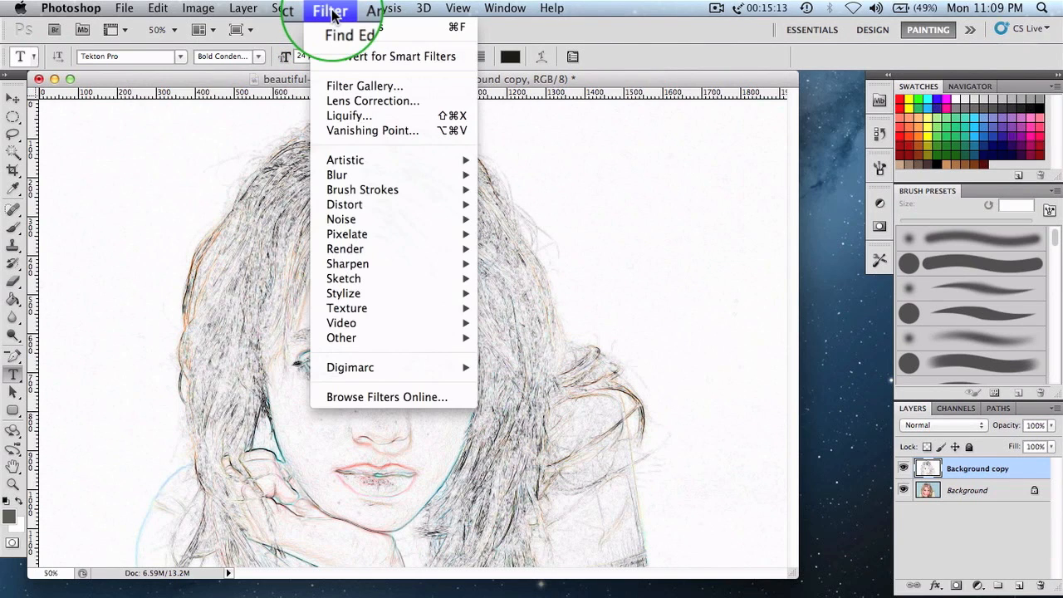
mouse_move(407, 338)
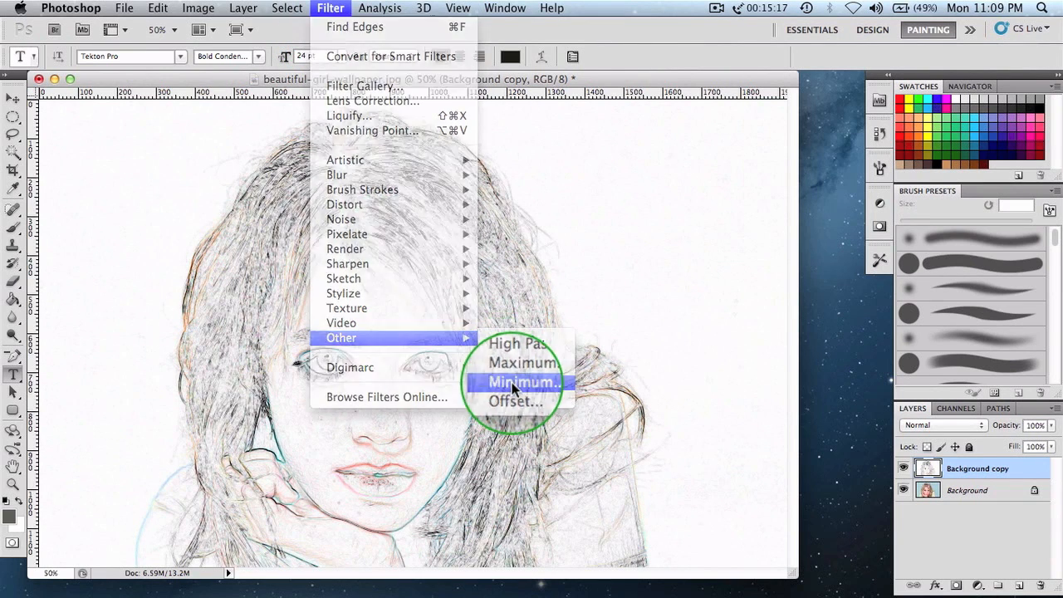
Apply Other > Minimum with a 3-pixel radius to the Background copy sketch
left_click(523, 381)
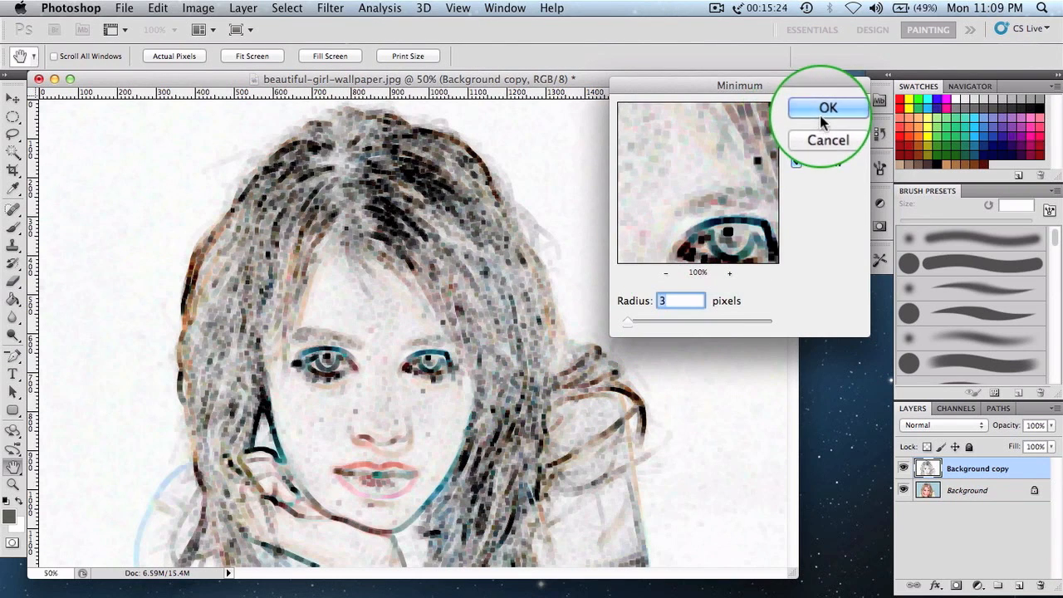
left_click(827, 108)
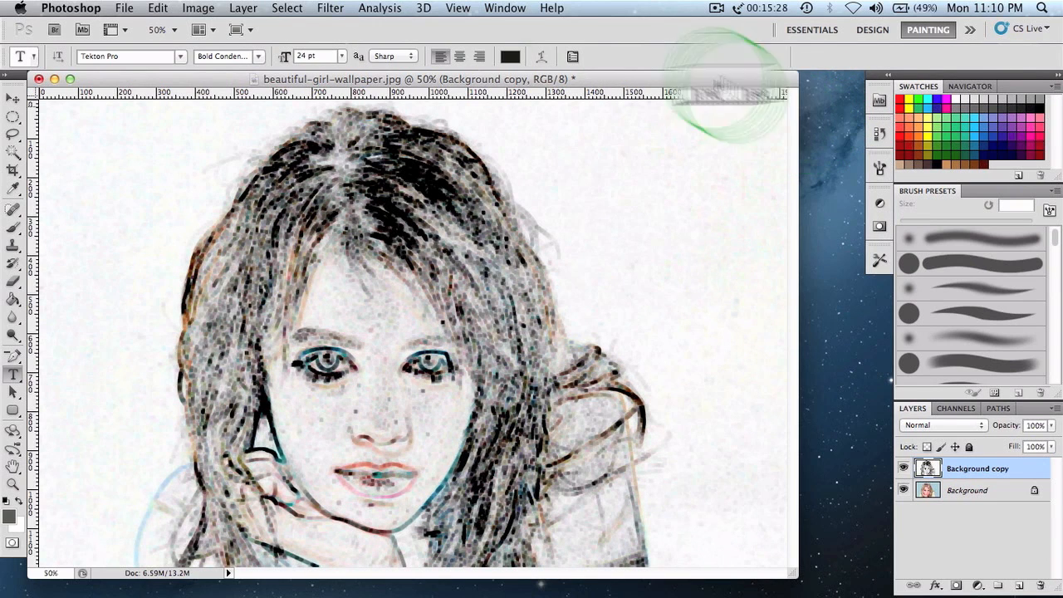
left_click(330, 8)
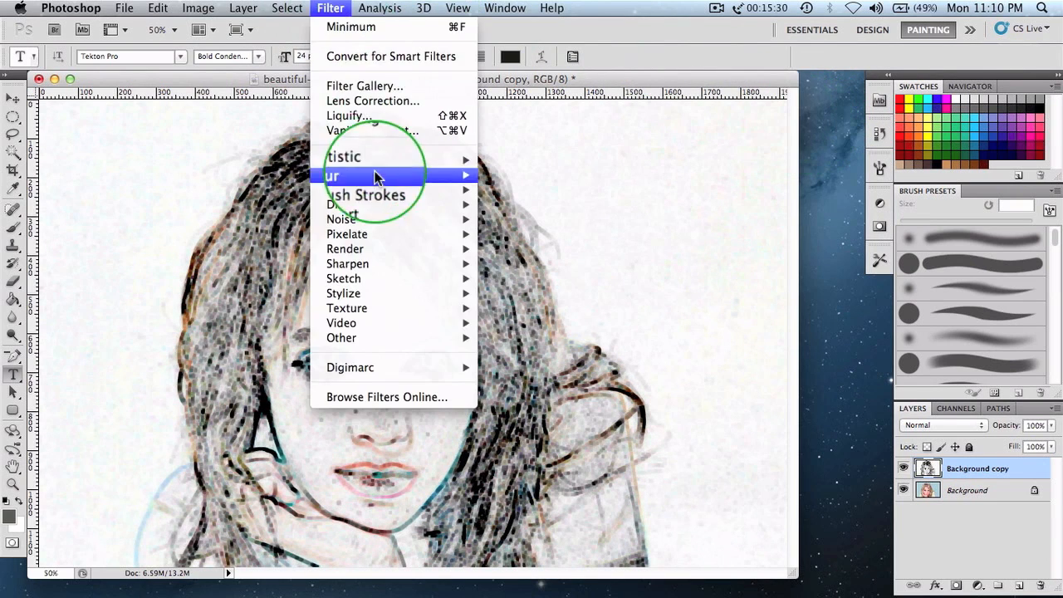
mouse_move(345, 160)
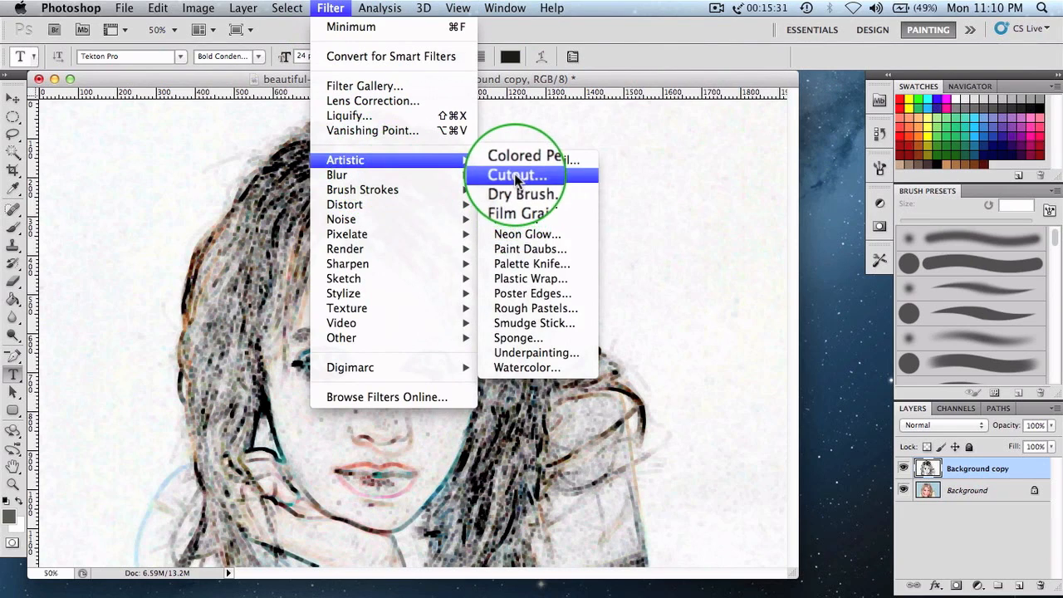
Apply Cutout with Number of Levels 4, Edge Simplicity 4, Edge Fidelity 2
left_click(516, 174)
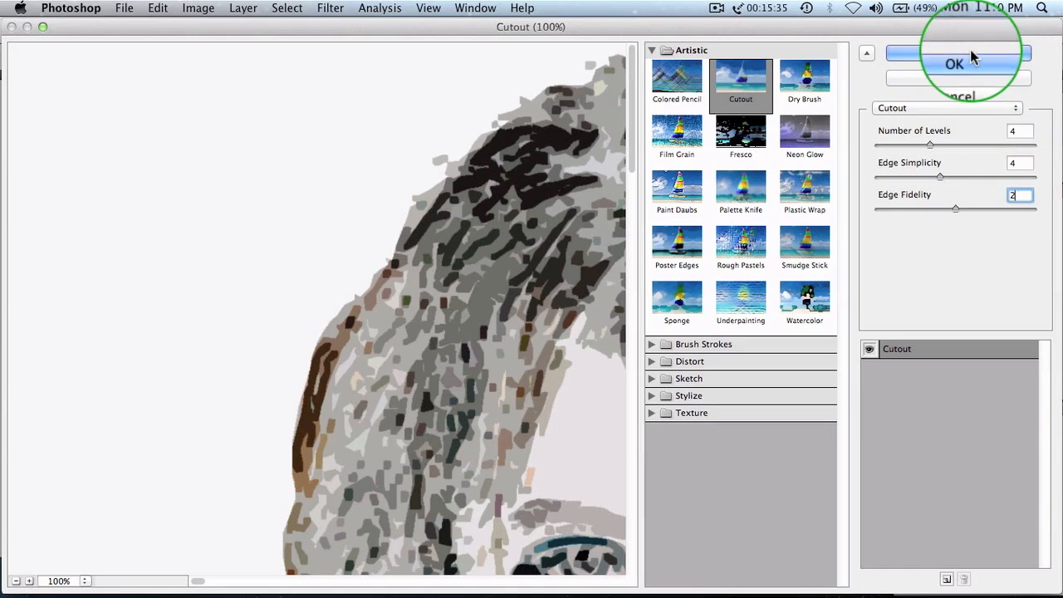
left_click(955, 64)
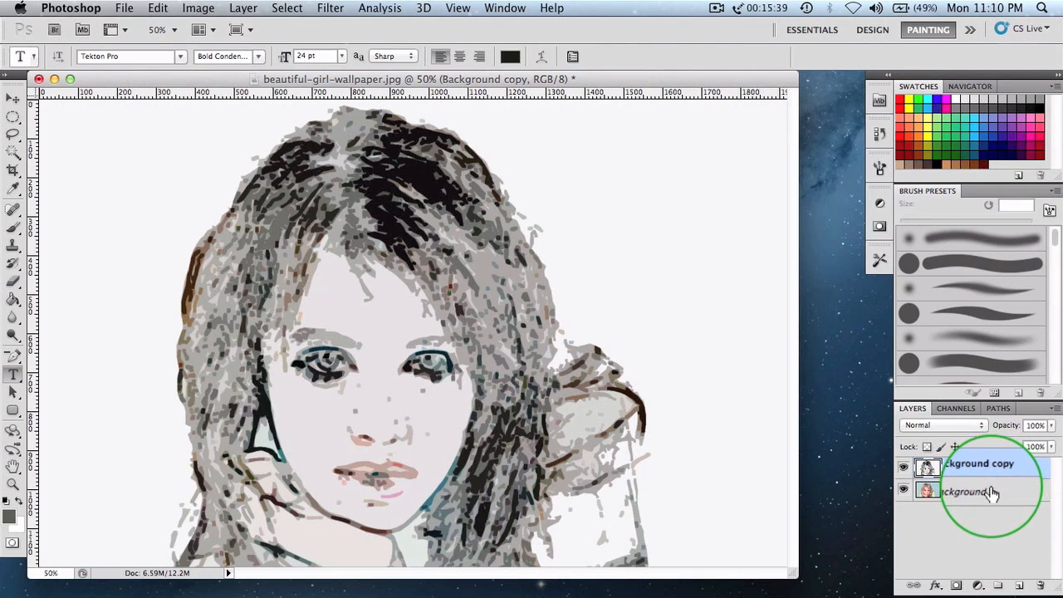
Duplicate Background again and place Background copy 2 on top in Overlay mode
left_click(968, 490)
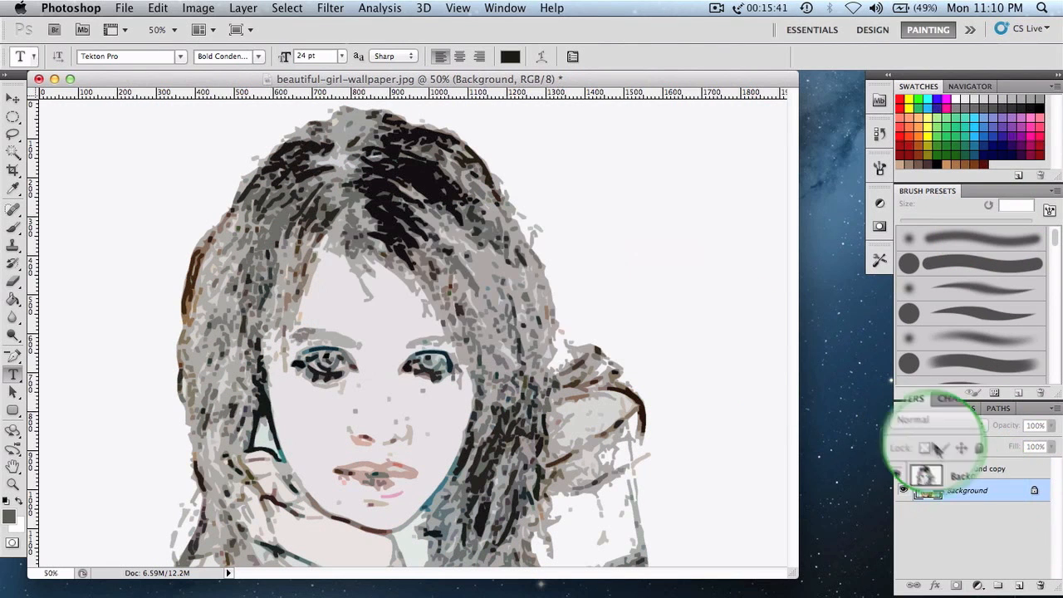
right_click(964, 490)
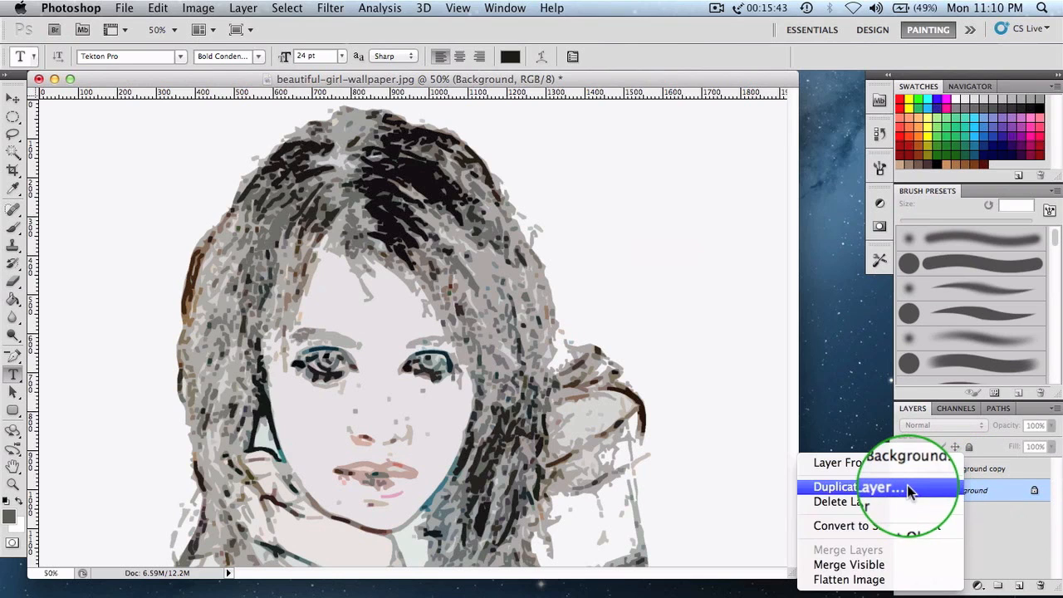
left_click(859, 486)
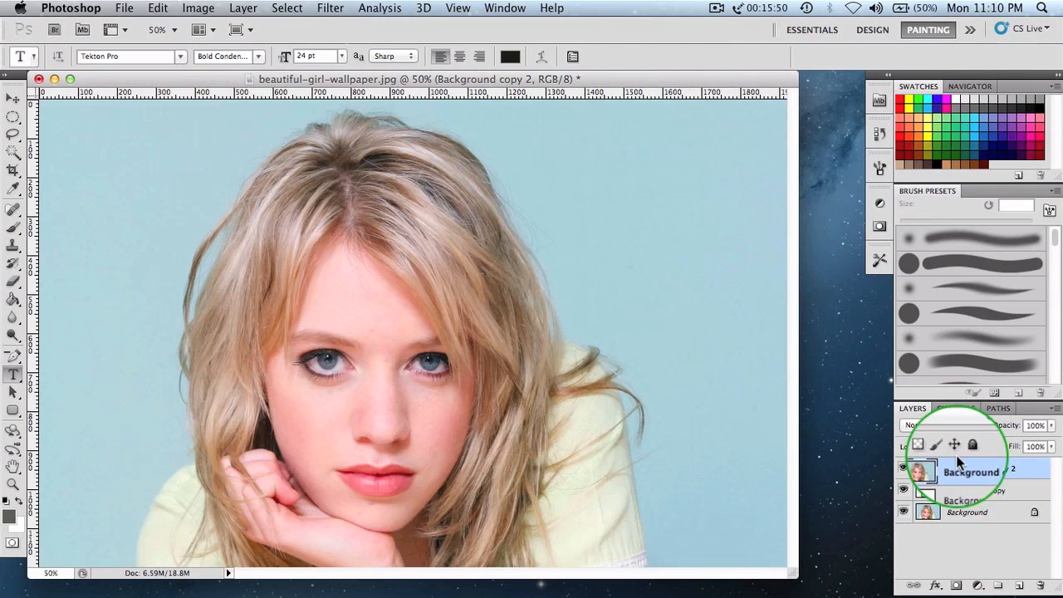
left_click(910, 425)
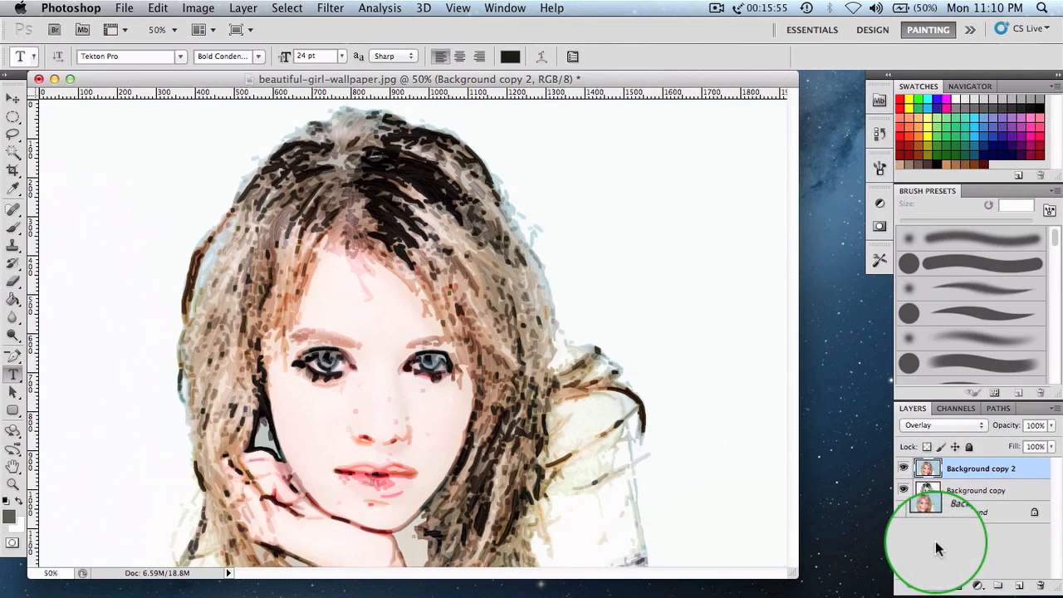
Apply Palette Knife with Stroke Detail 3 and Softness 0 to Background copy 2
left_click(331, 8)
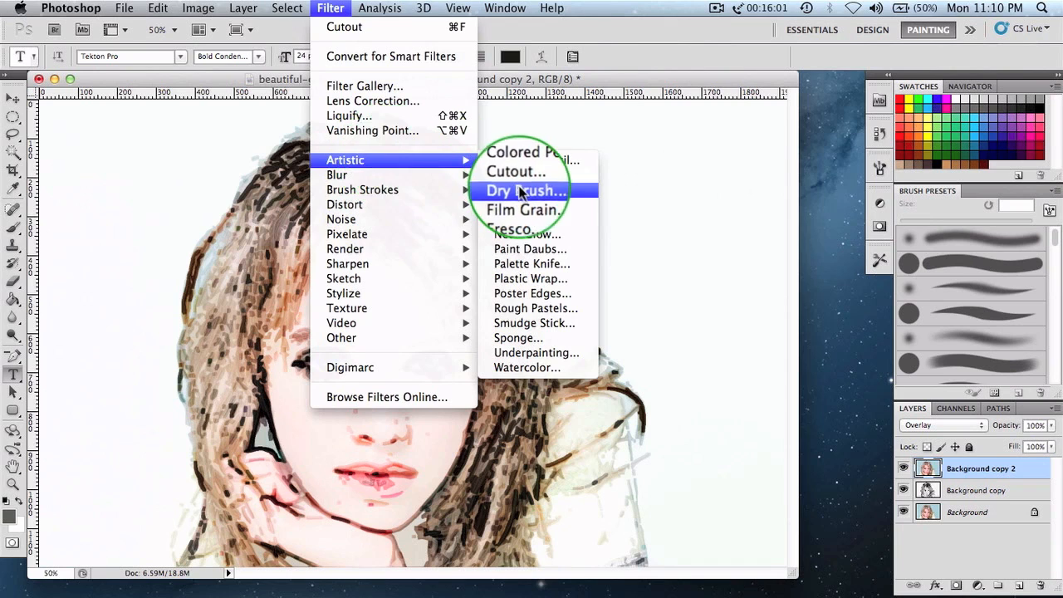
mouse_move(534, 262)
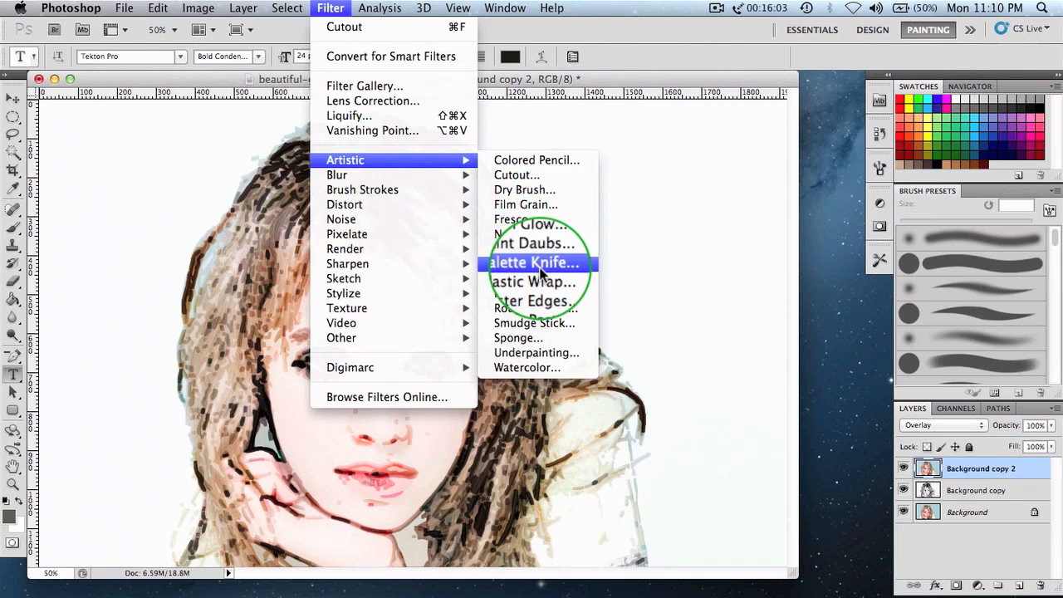
left_click(534, 263)
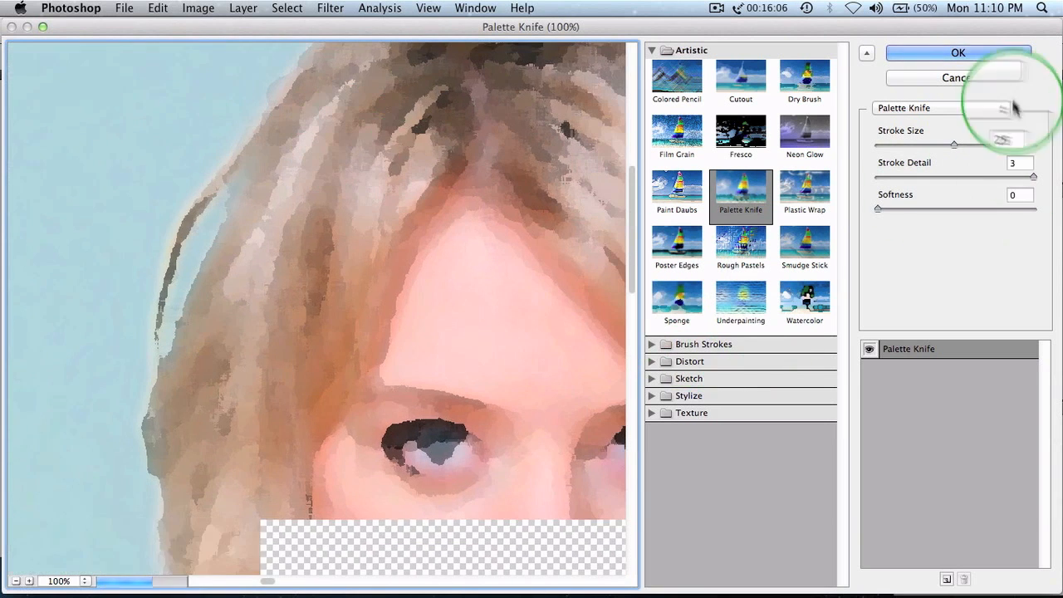
left_click(958, 52)
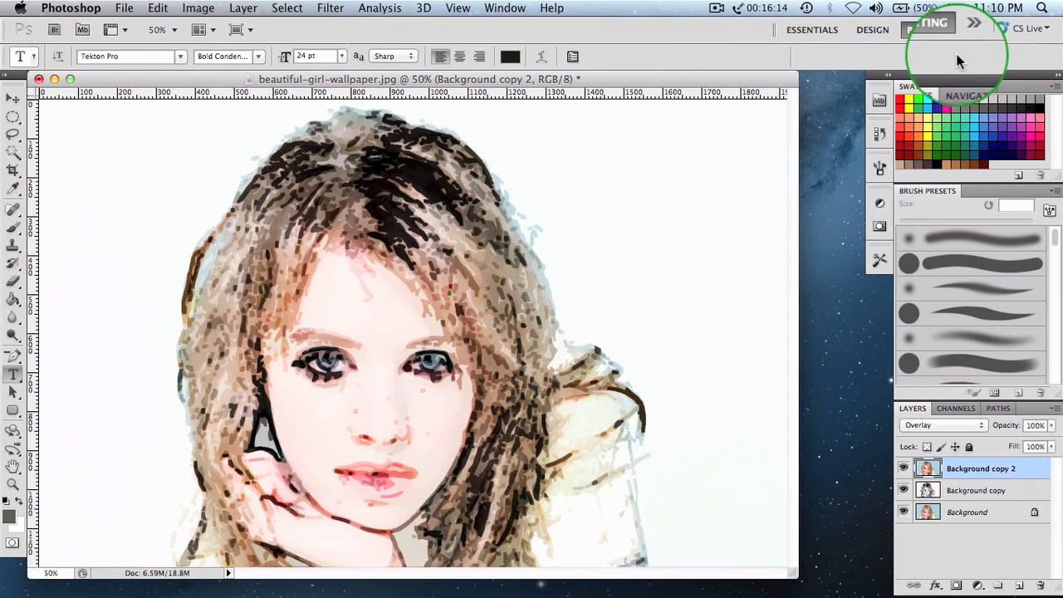
left_click(125, 7)
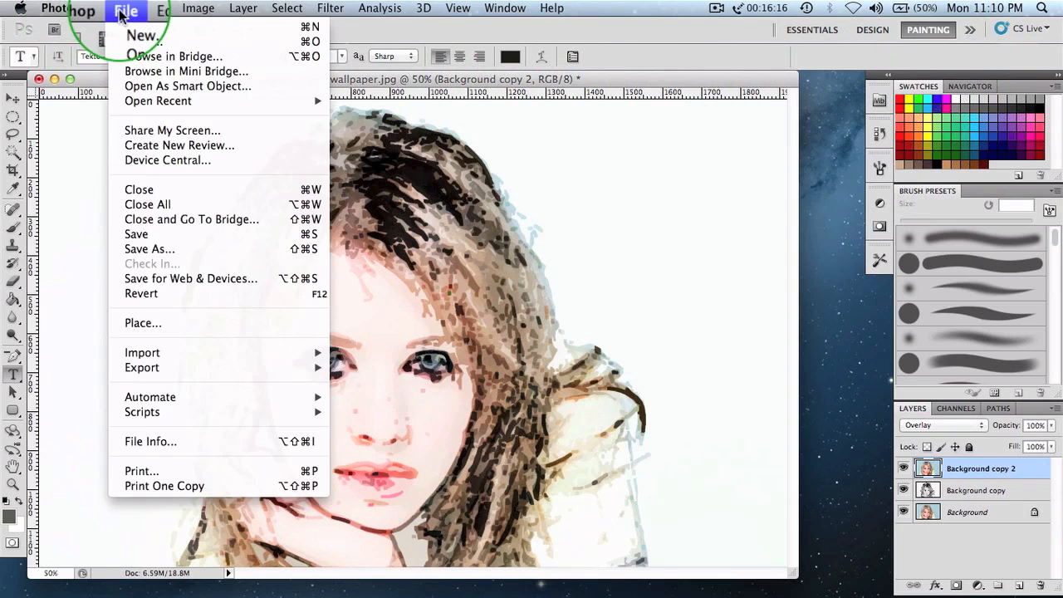